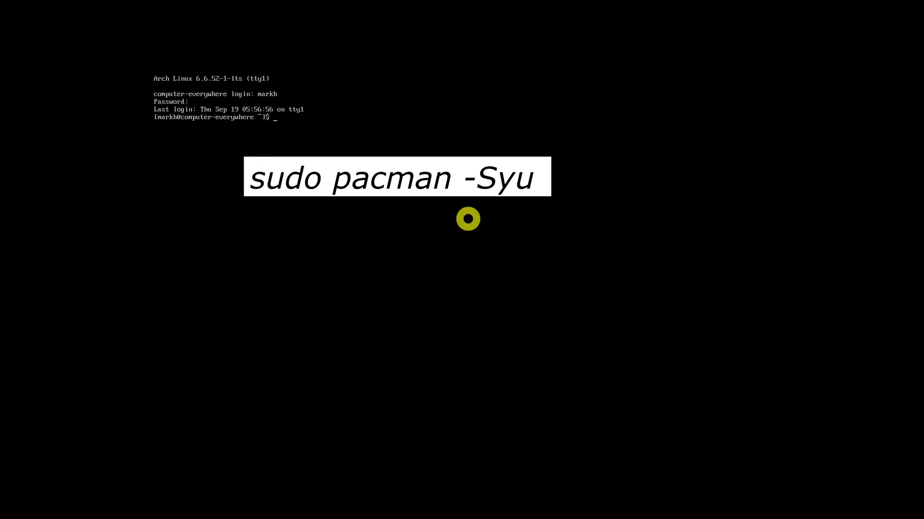
Upgrade the whole system, all eight outdated packages, with sudo pacman -Syu.
{"action": "type", "text": "sudo pacman -Syu"}
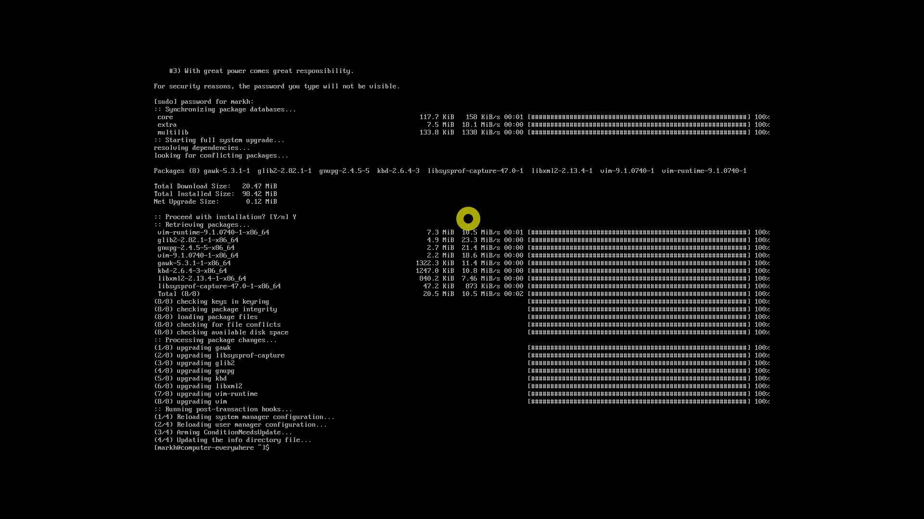
Enter the sudo pacman -S xorg command to install the Xorg group.
{"action": "type", "text": "sudo pacman -S xorg"}
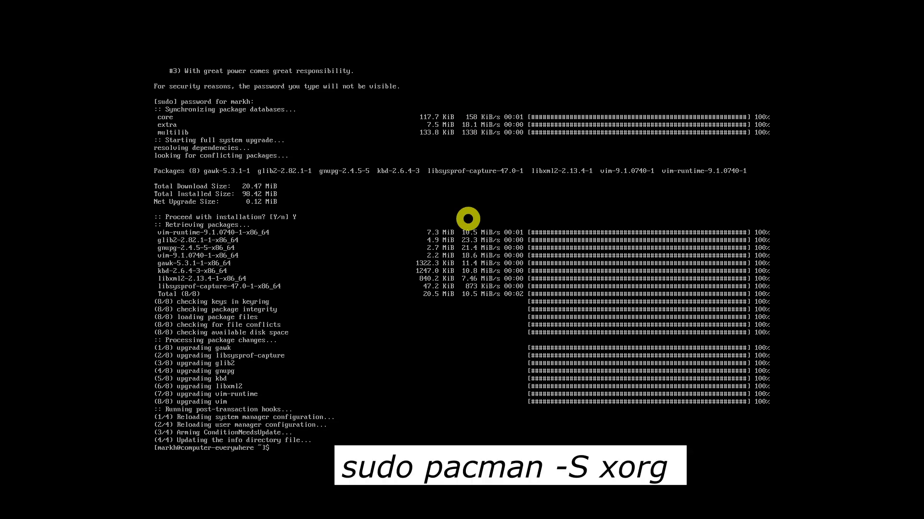
Install all 114 xorg group packages, choosing provider 1 for man.
{"action": "type", "text": "sudo pacman -S xorg"}
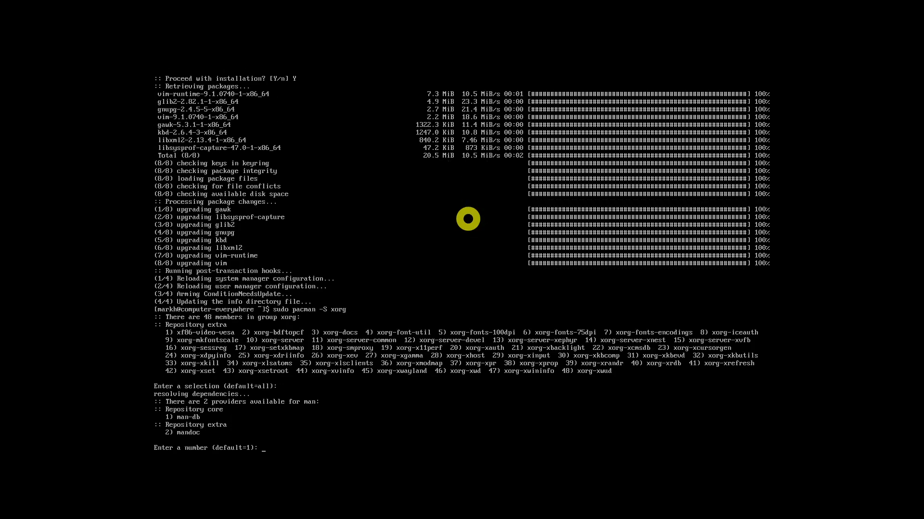
{"action": "type", "text": "1"}
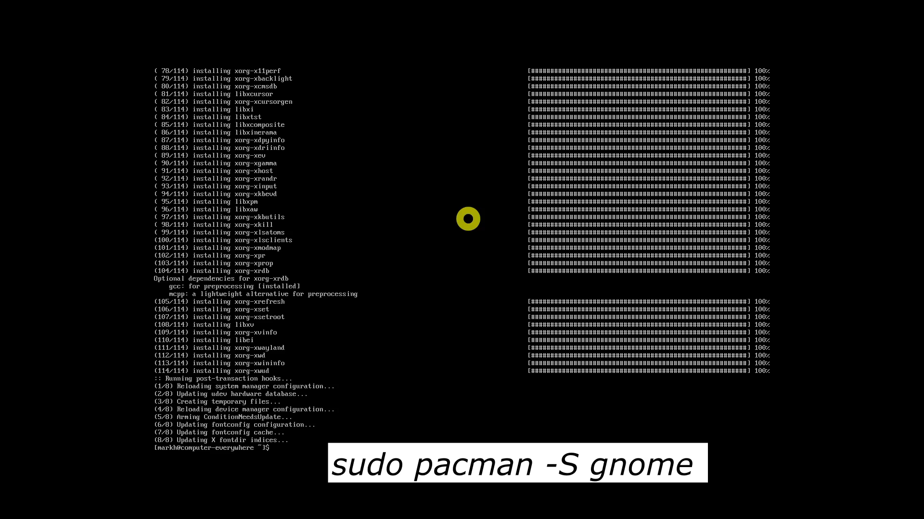
Install the gnome group with default selections until all 25 post-transaction hooks finish.
{"action": "type", "text": "sudo pacman"}
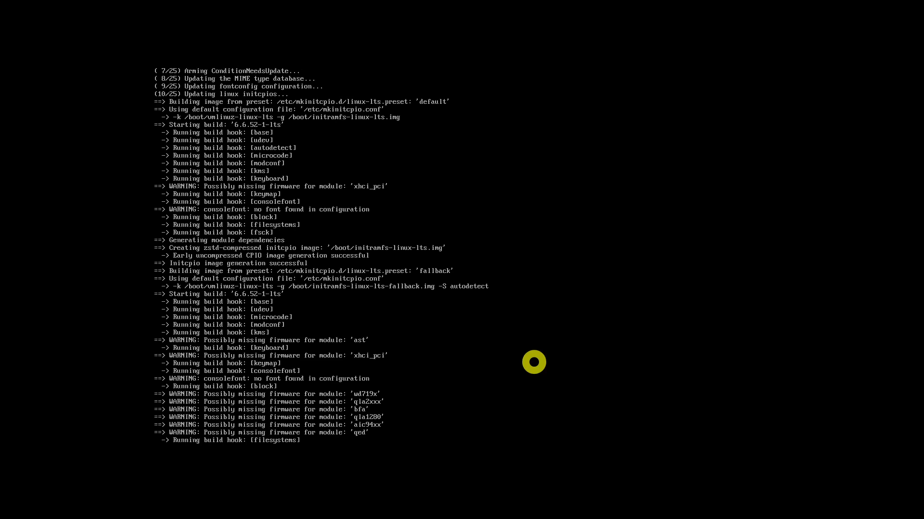
{"action": "scroll", "scroll_direction": "down", "scroll_amount": 3}
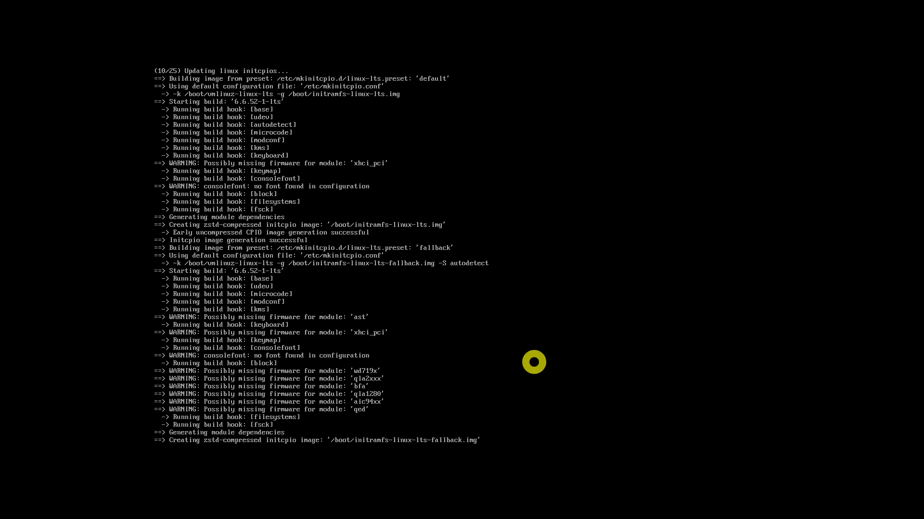
{"action": "scroll", "scroll_direction": "down", "scroll_amount": 3}
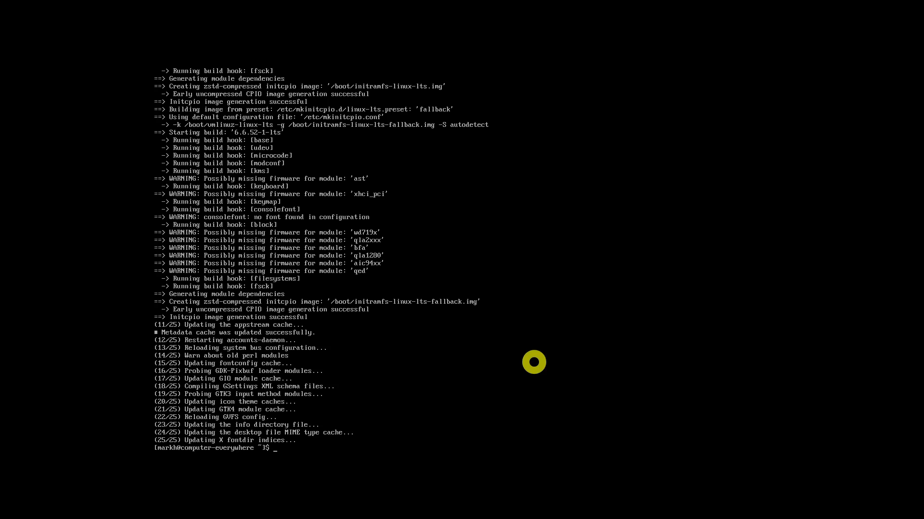
Enable gdm.service with systemctl and enter the command to start GDM.
{"action": "type", "text": "sudo systemctl enable"}
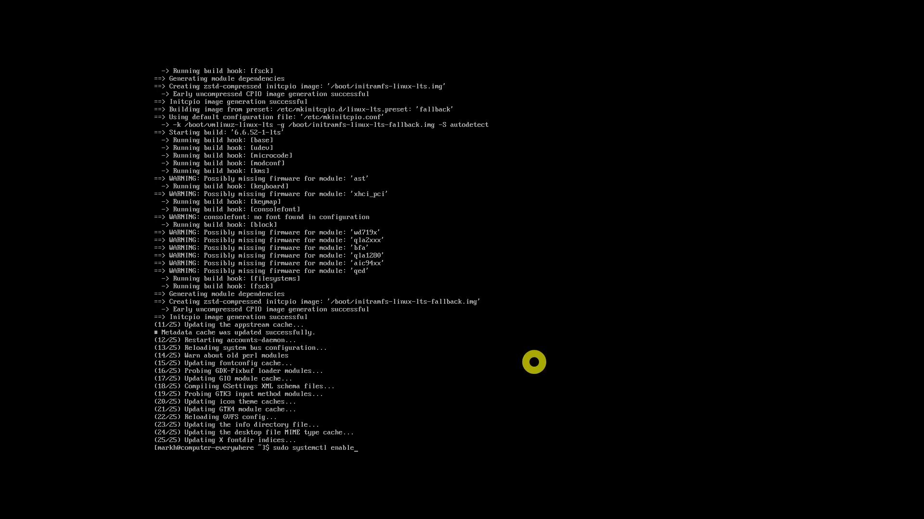
{"action": "type", "text": "gdm.service"}
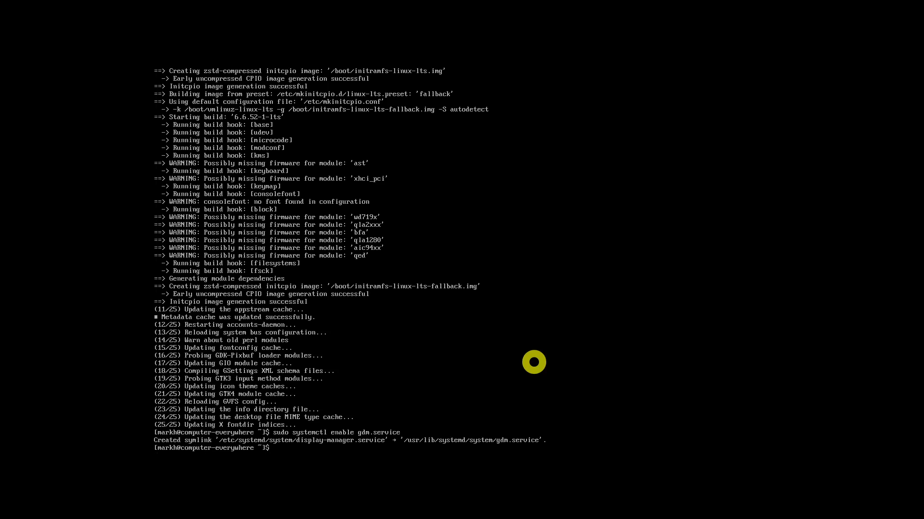
{"action": "type", "text": "sudo systemctl start gdm.service"}
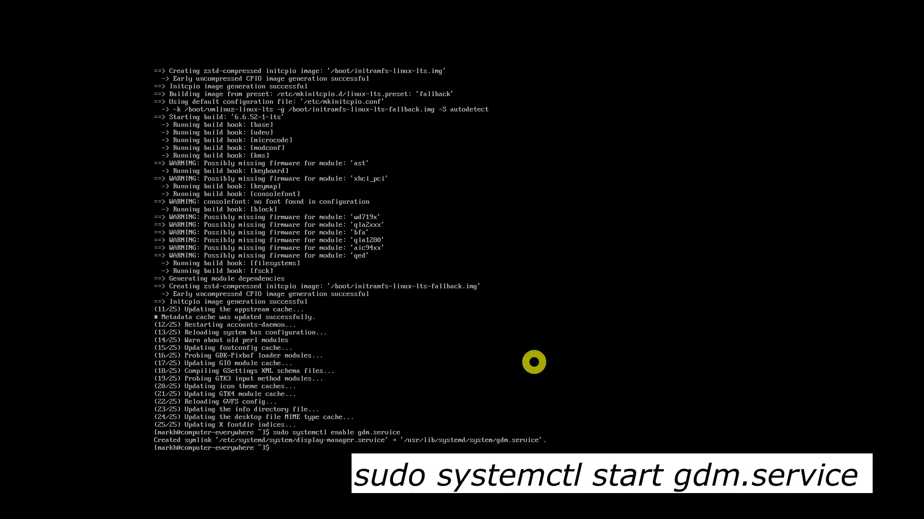
Start gdm.service and sign in with the user account on the GDM login screen.
{"action": "type", "text": "sudo"}
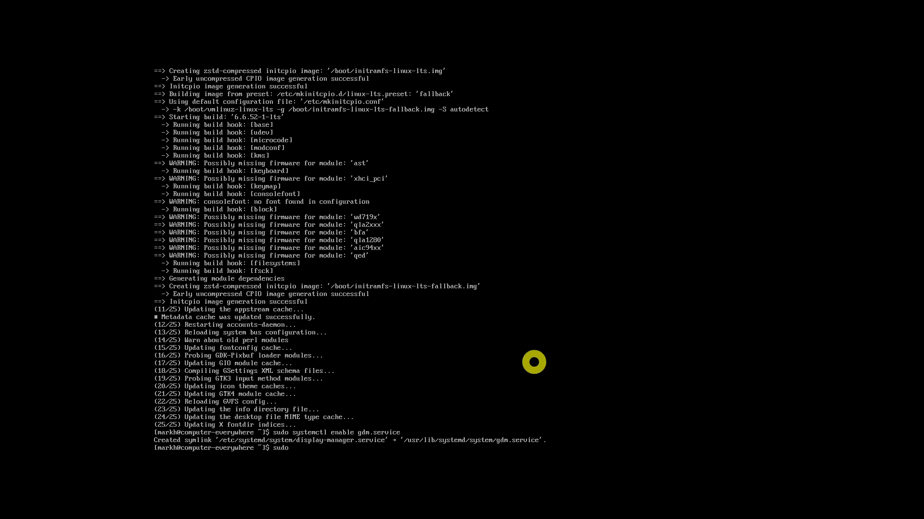
{"action": "type", "text": "systemctl start g"}
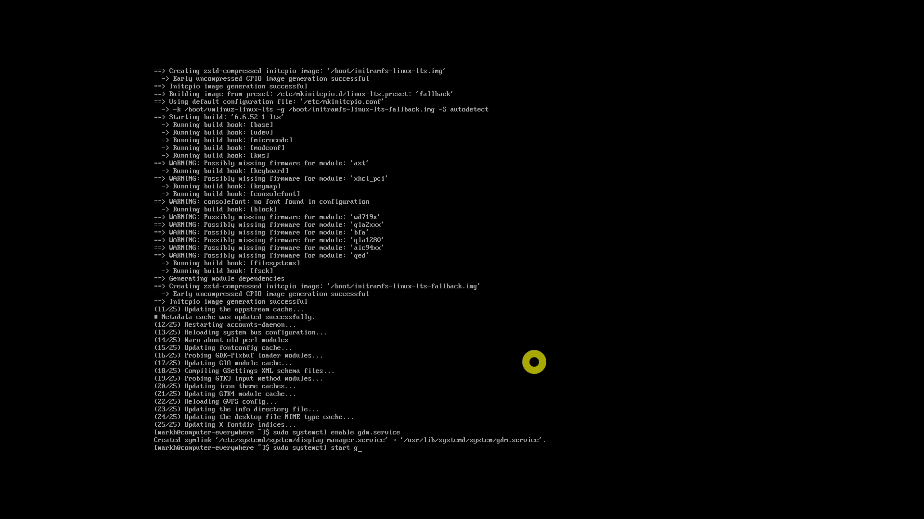
{"action": "type", "text": "dm.sr"}
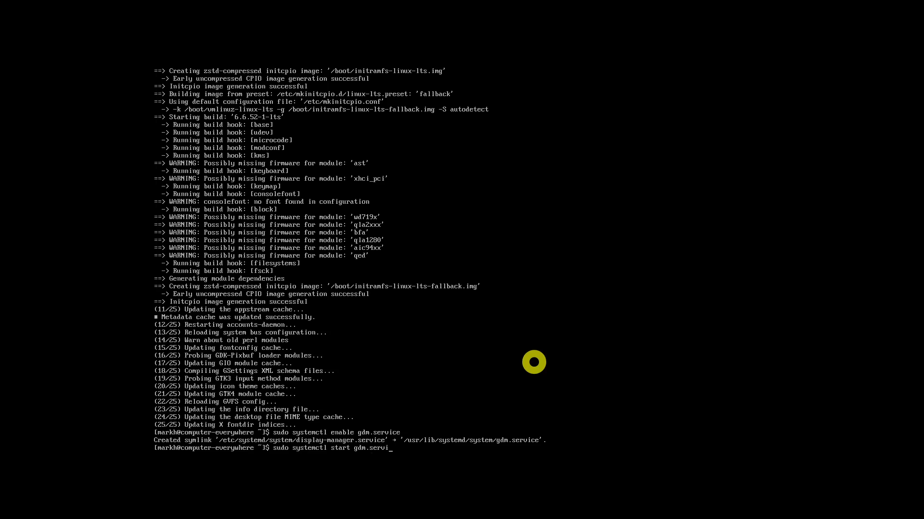
{"action": "key", "text": "Return"}
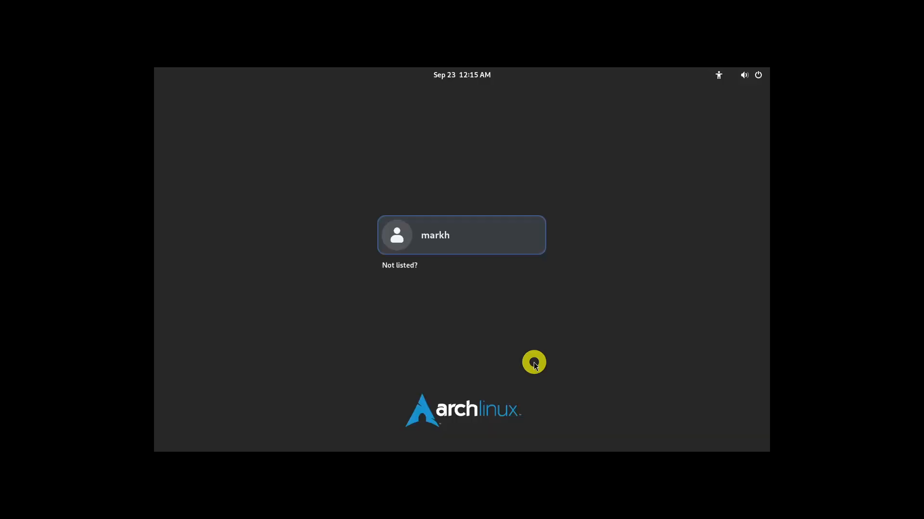
{"action": "left_click", "coordinate": [461, 235]}
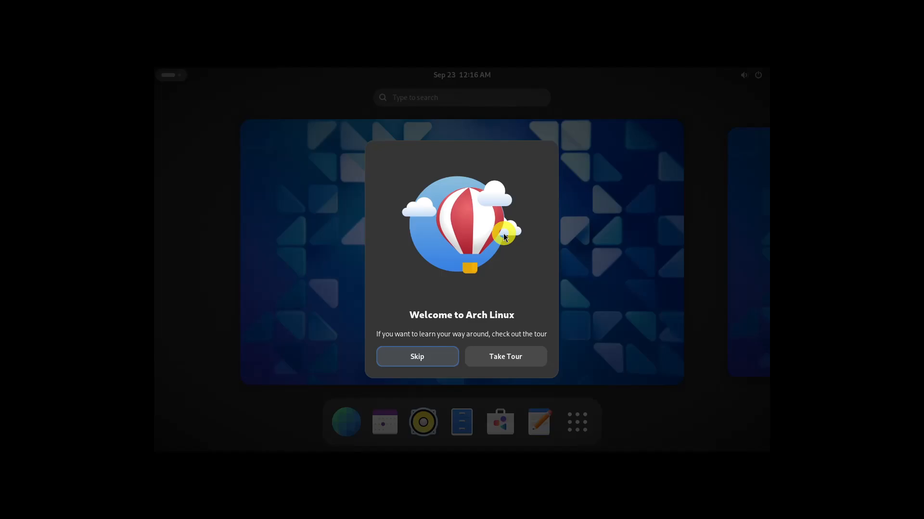
Skip the welcome tour, briefly open the app grid, then return to the overview.
{"action": "left_click", "coordinate": [417, 356]}
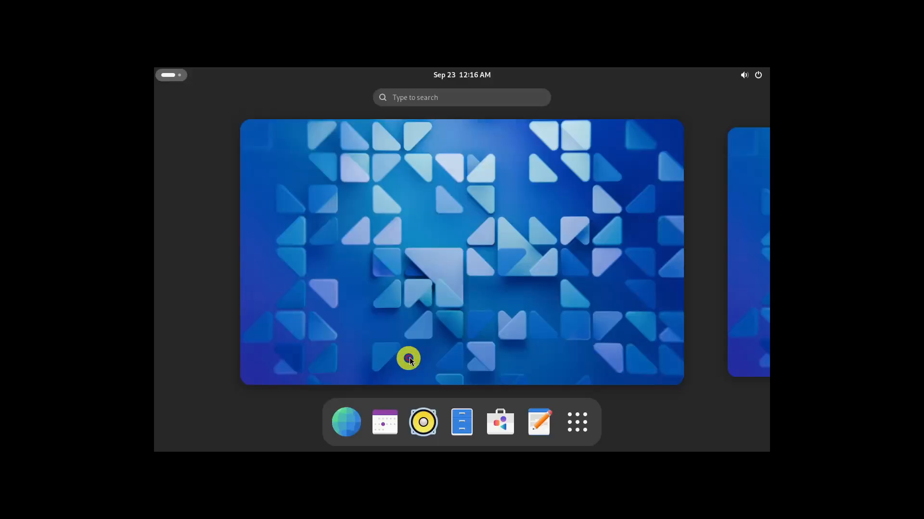
{"action": "left_click", "coordinate": [576, 422]}
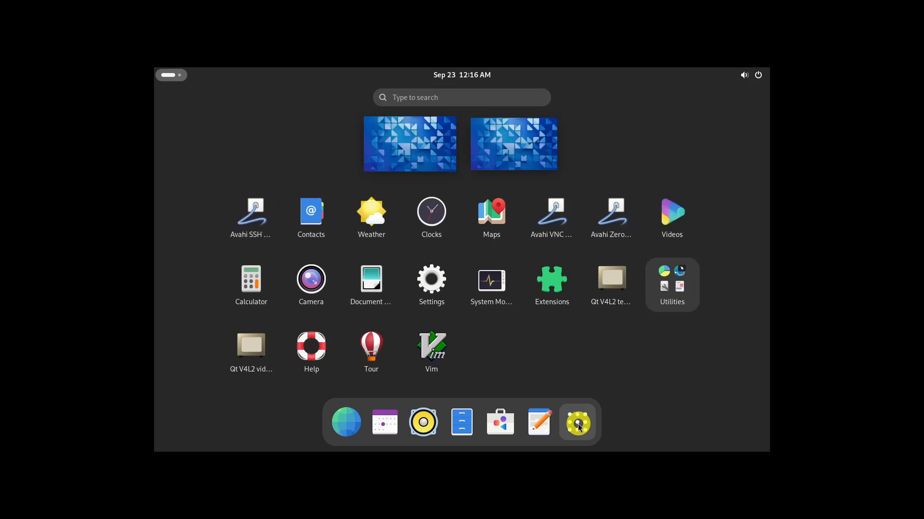
{"action": "left_click", "coordinate": [576, 422]}
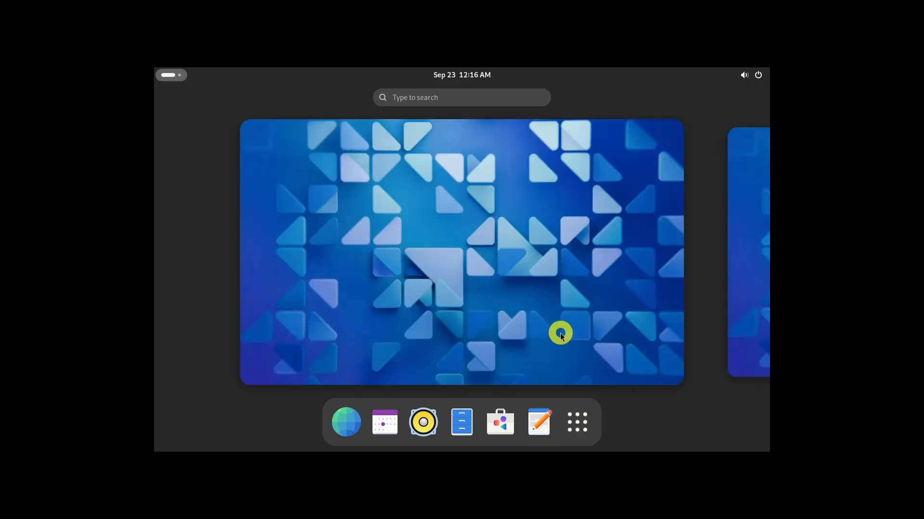